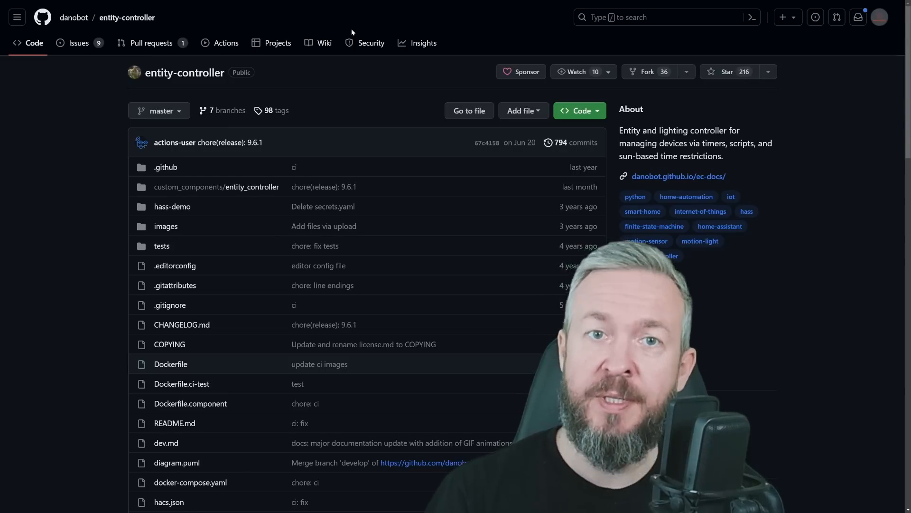
- Open the Entity Controller documentation site from the entity-controller README and scroll through it
{"action": "left_click", "coordinate": [175, 423]}
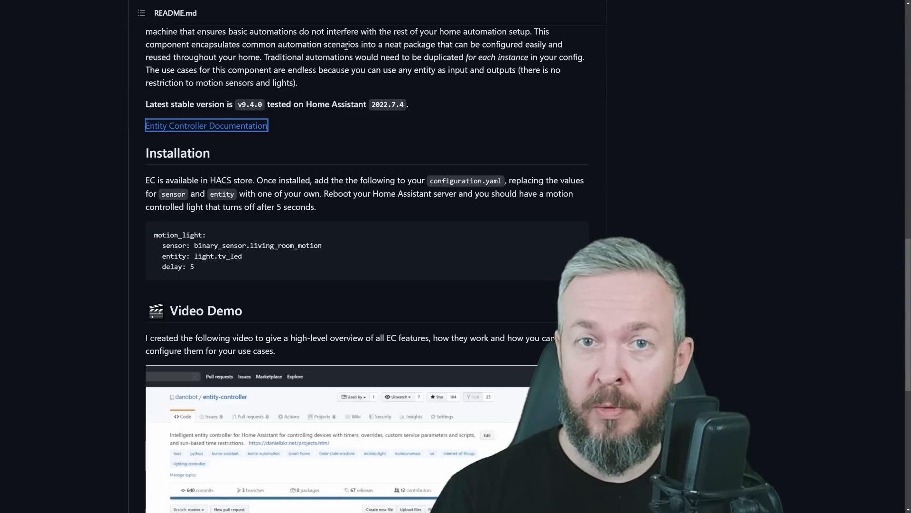
{"action": "left_click", "coordinate": [206, 125]}
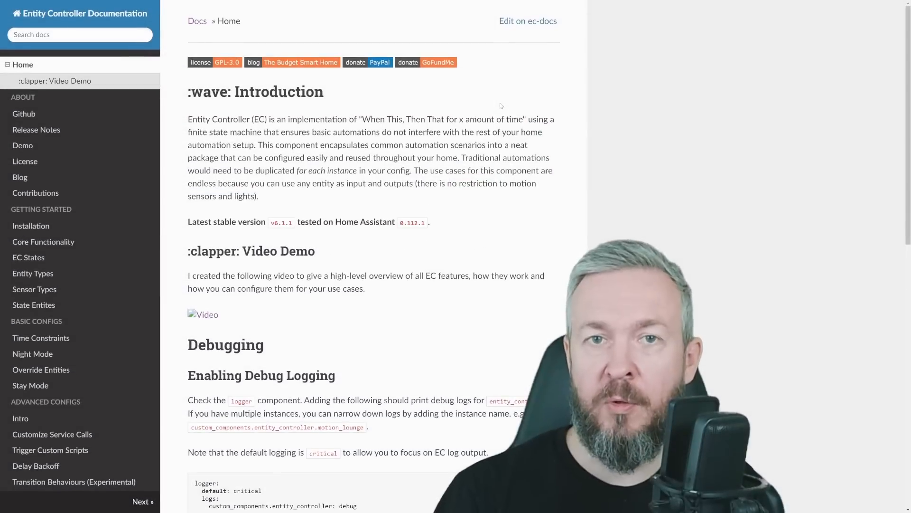
{"action": "mouse_move", "coordinate": [106, 189]}
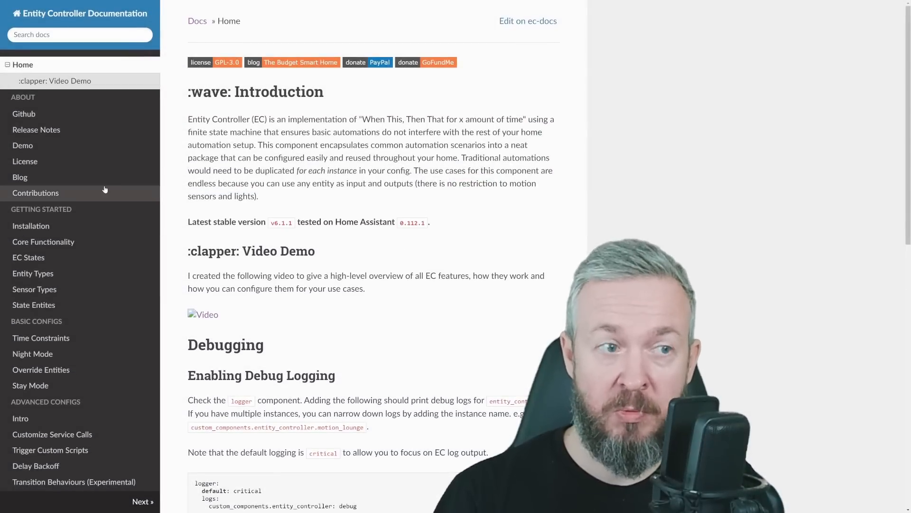
{"action": "scroll", "scroll_direction": "down", "scroll_amount": 3}
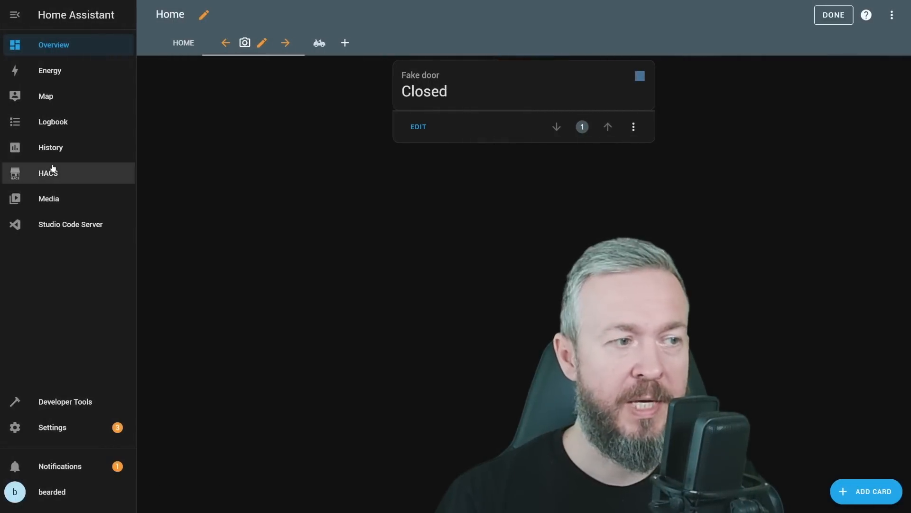
- Open Entity Controller in HACS and check that v9.6.1 is offered for download
{"action": "left_click", "coordinate": [47, 173]}
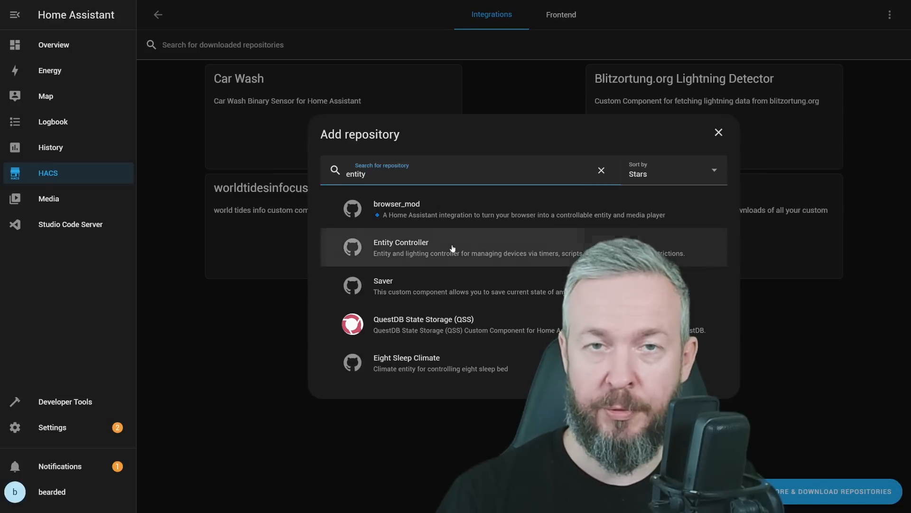
{"action": "left_click", "coordinate": [419, 247]}
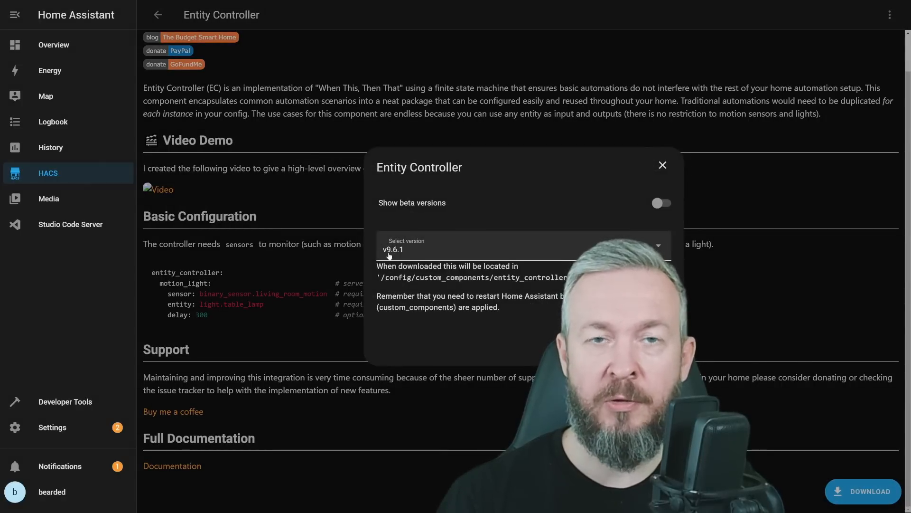
{"action": "left_click", "coordinate": [663, 165]}
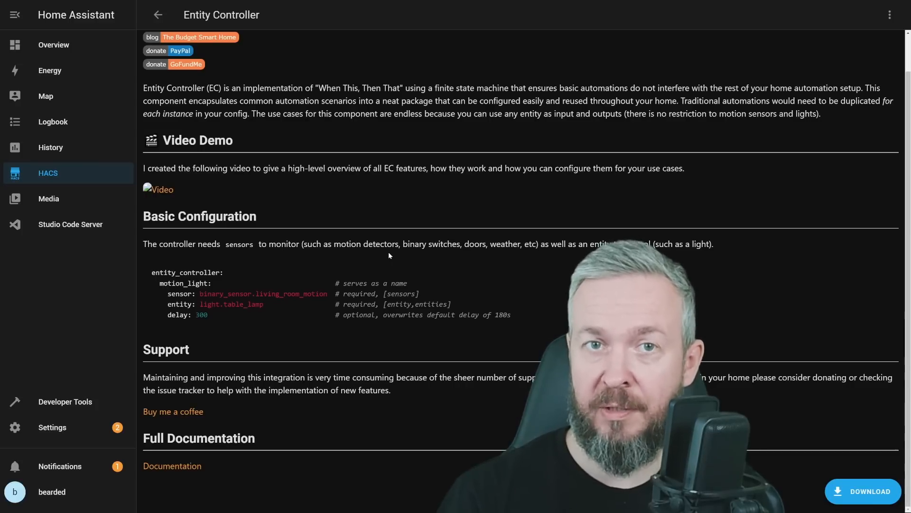
- Open configuration.yaml in Studio Code Server from Settings
{"action": "left_click", "coordinate": [52, 427]}
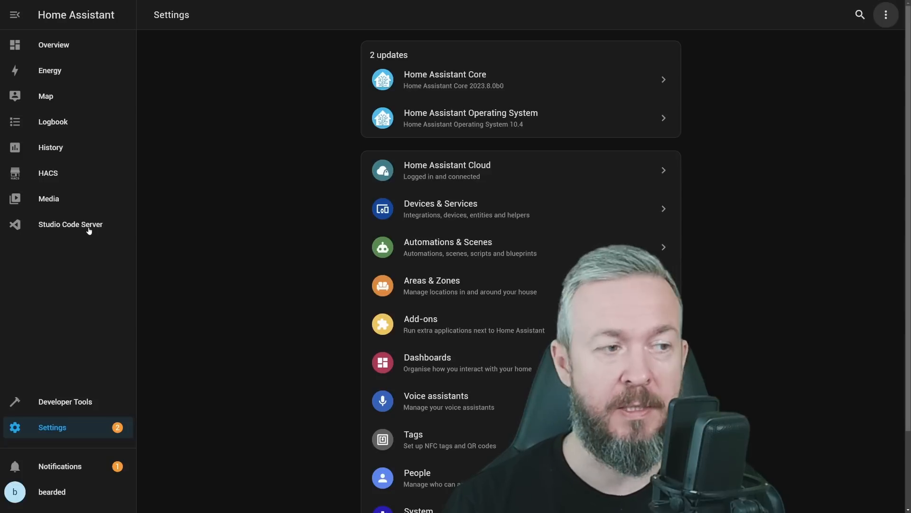
{"action": "left_click", "coordinate": [69, 225]}
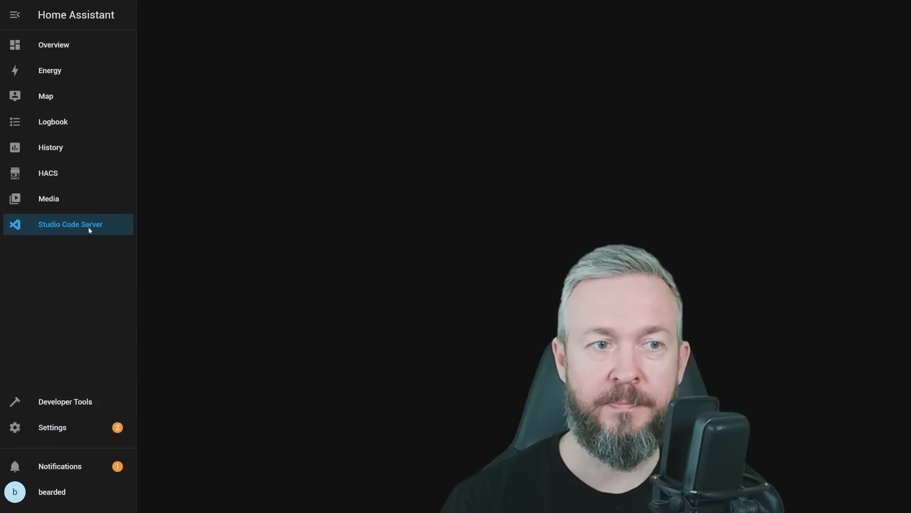
{"action": "left_click", "coordinate": [70, 224]}
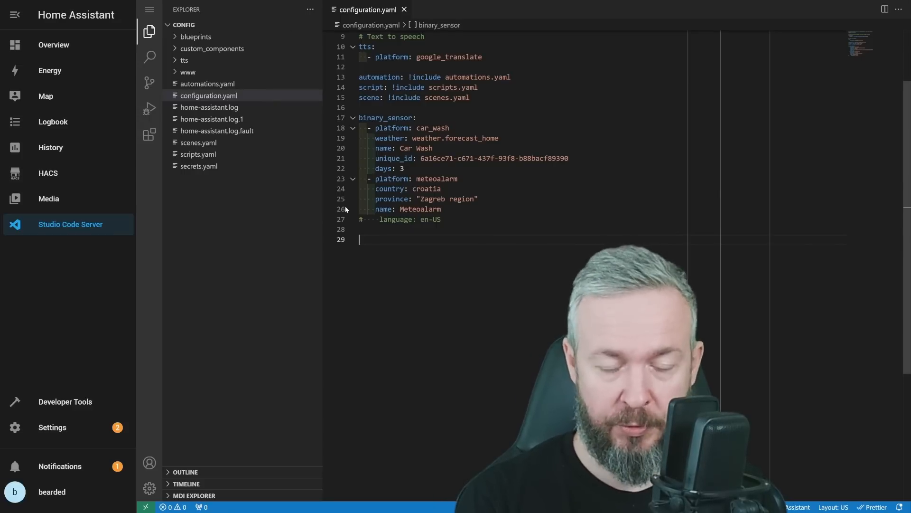
- Type entity_controller: with door_light and sensor binary_sensor.fake_door_opening
{"action": "type", "text": "entity_controller:"}
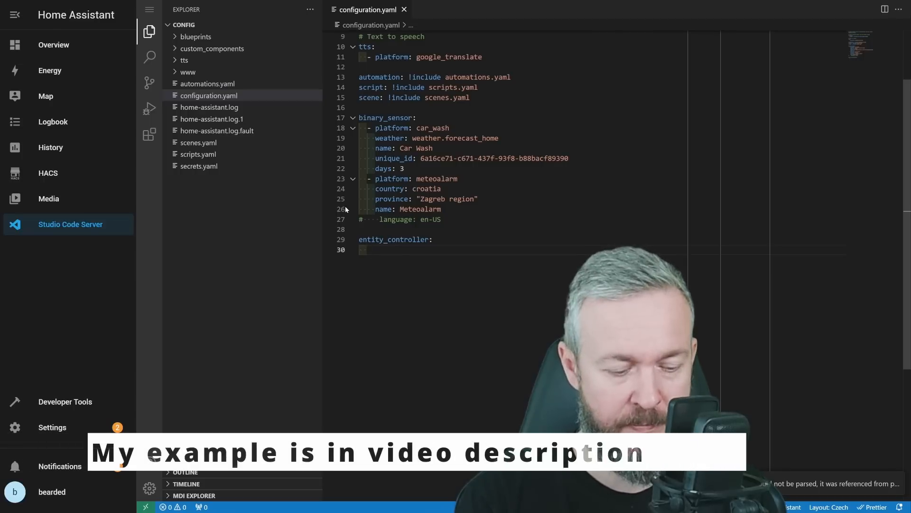
{"action": "type", "text": "door_light:"}
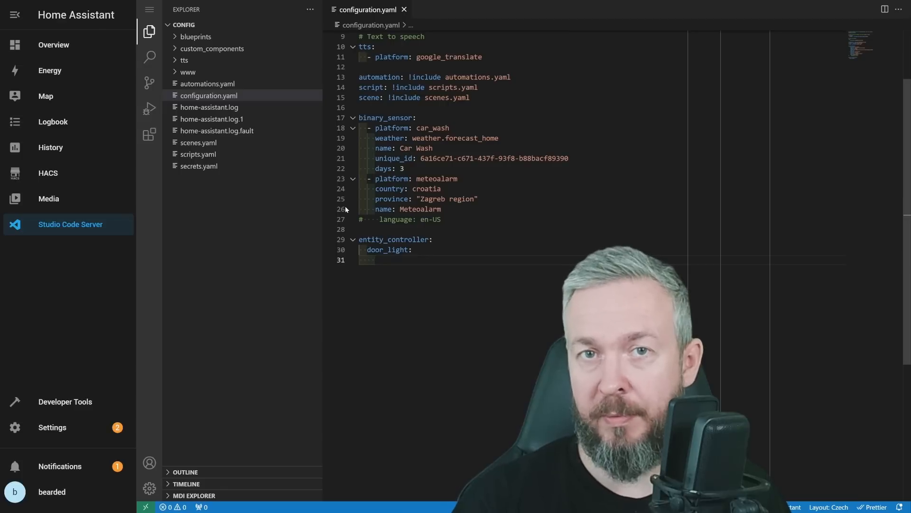
{"action": "type", "text": "sensor:"}
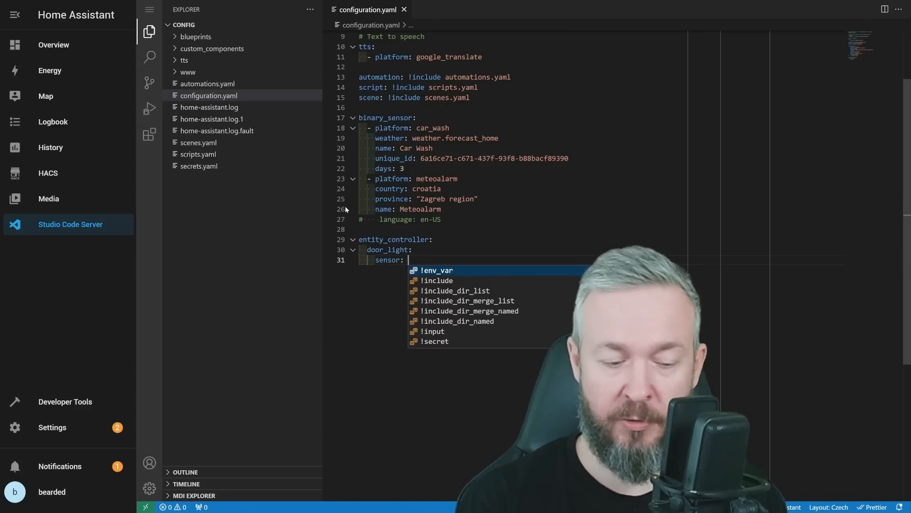
{"action": "type", "text": "binary_sensor.fake_door_opening"}
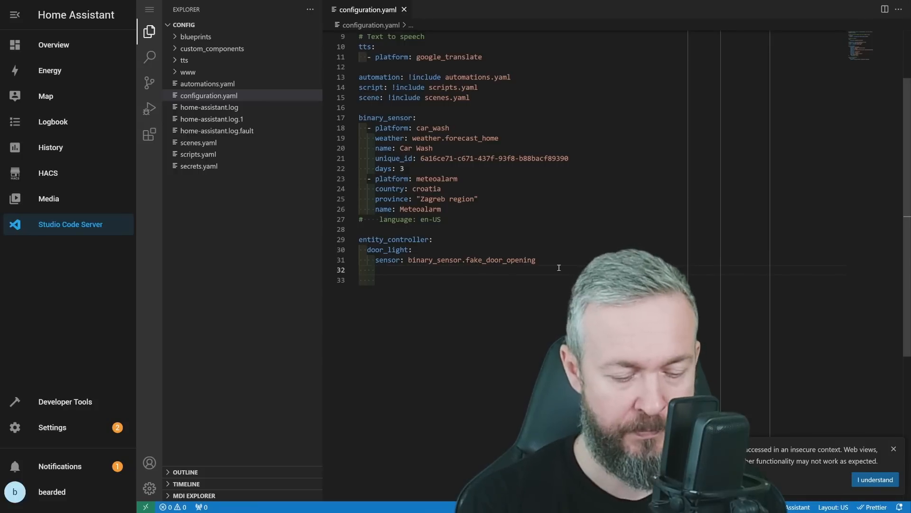
- Add entity light.stream_desk and delay: 3 to door_light, then return to Overview
{"action": "type", "text": "entity: lig"}
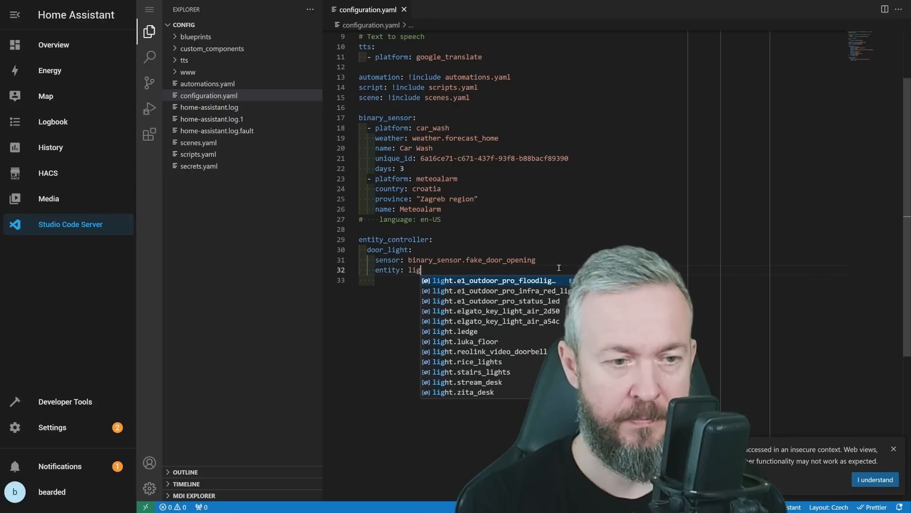
{"action": "left_click", "coordinate": [470, 382]}
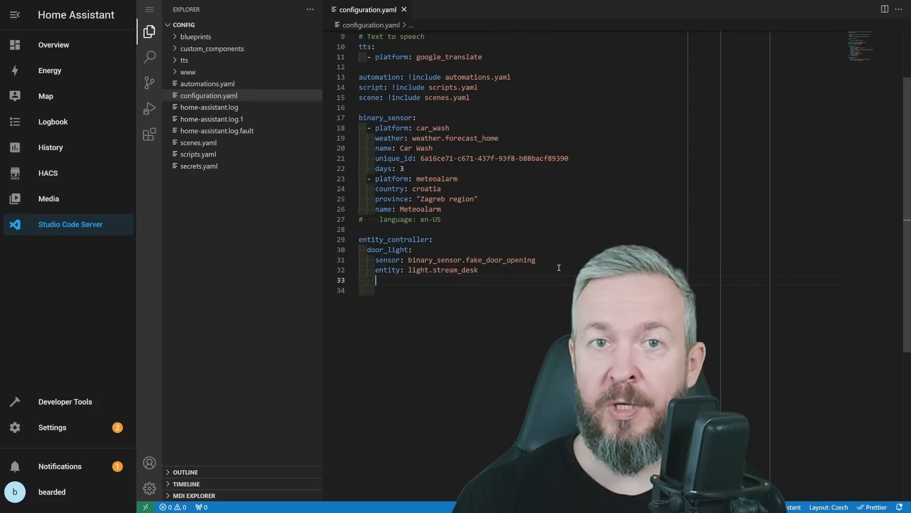
{"action": "type", "text": "delay:"}
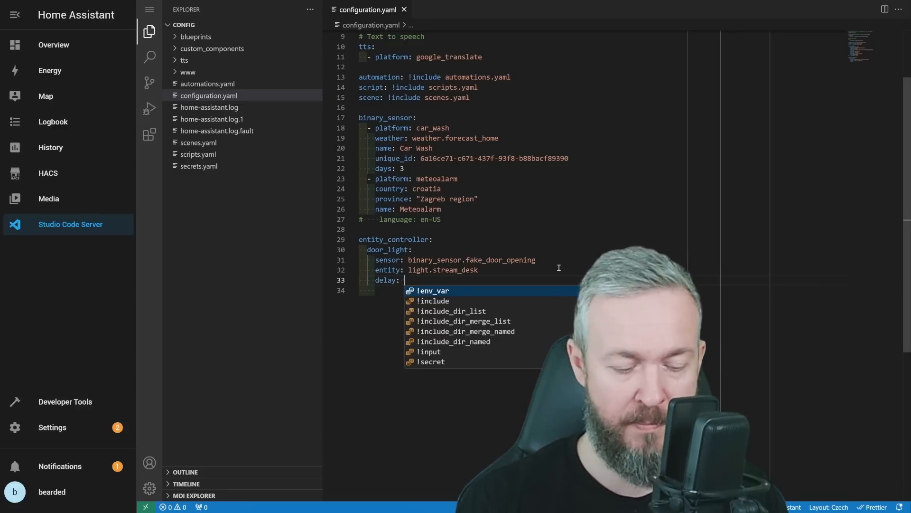
{"action": "type", "text": "3"}
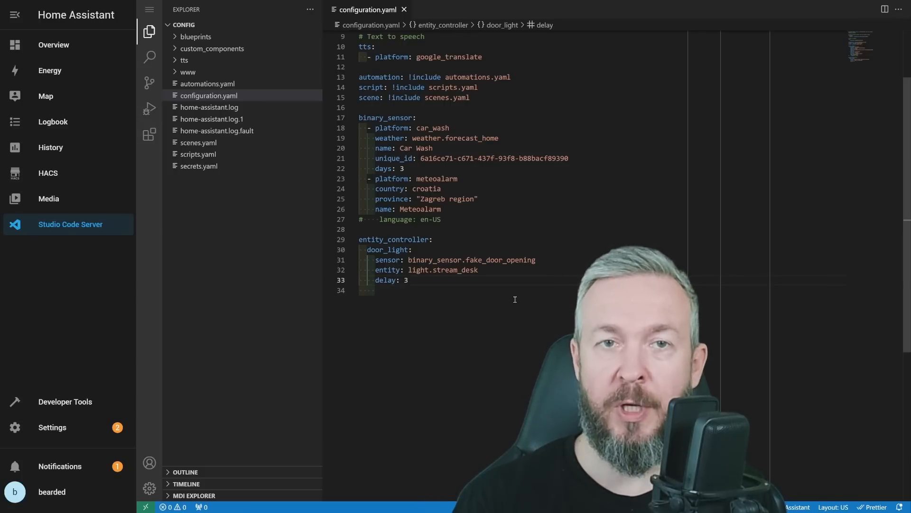
{"action": "left_click", "coordinate": [54, 45]}
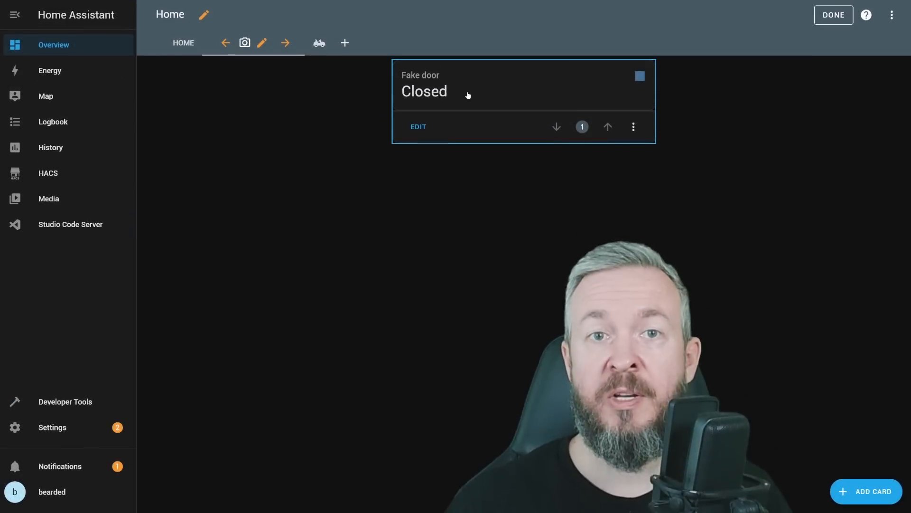
- Add Entity cards for Stream desk and door_light to the dashboard
{"action": "left_click", "coordinate": [640, 76]}
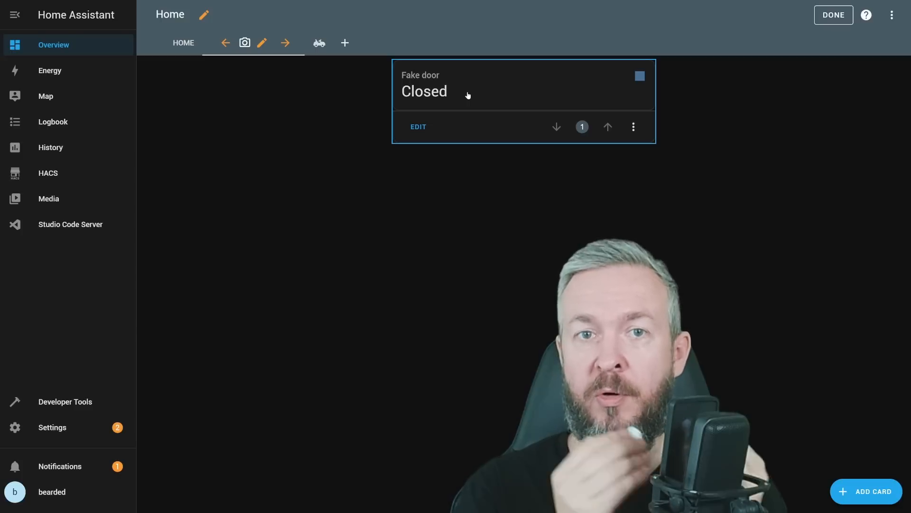
{"action": "left_click", "coordinate": [640, 76]}
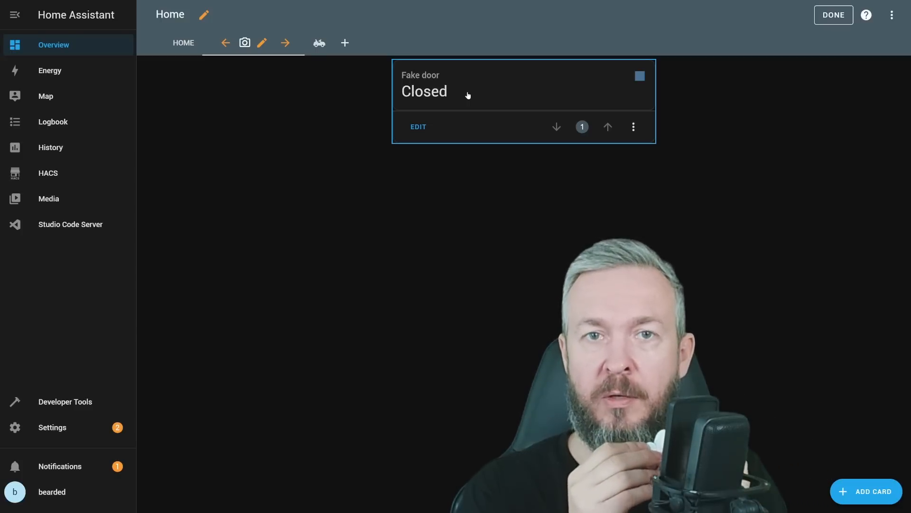
{"action": "mouse_move", "coordinate": [502, 102]}
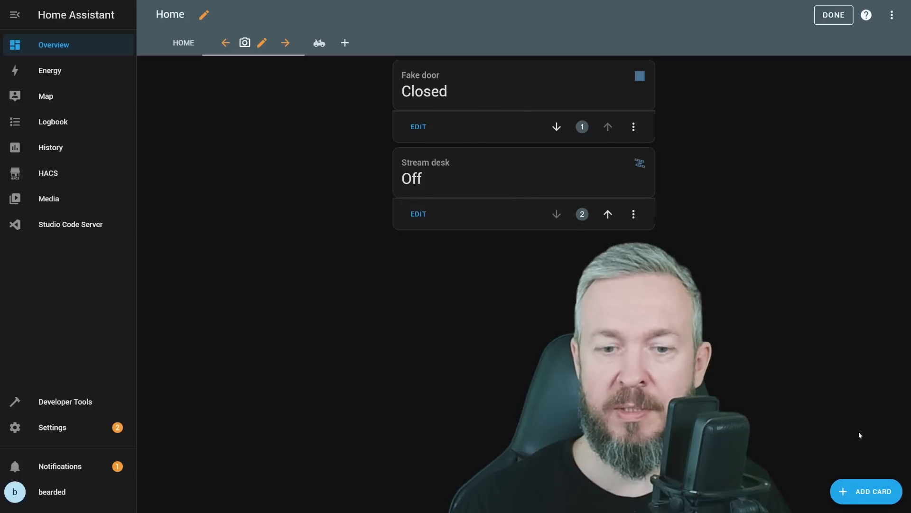
{"action": "left_click", "coordinate": [867, 491]}
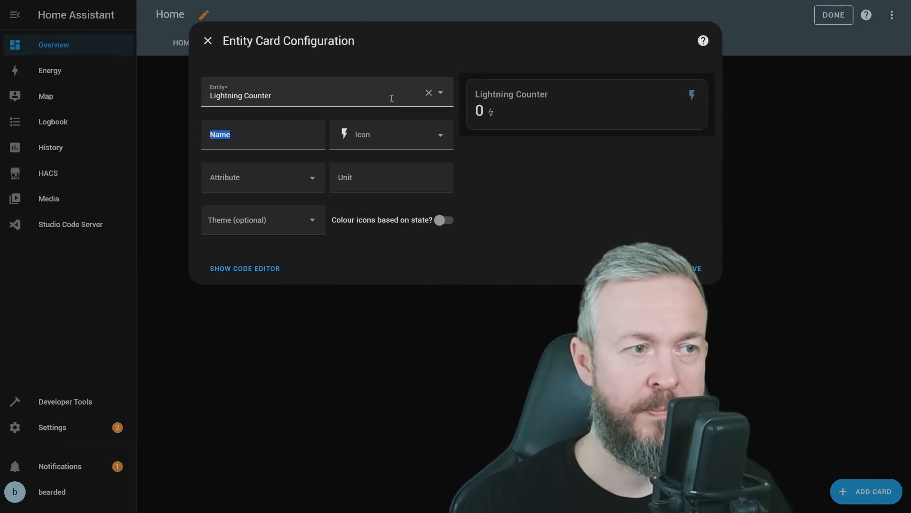
{"action": "left_click", "coordinate": [338, 95]}
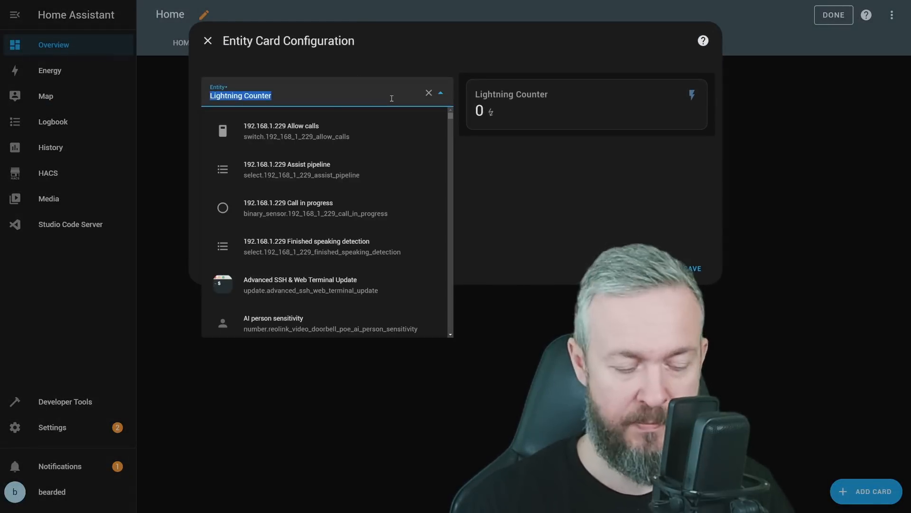
{"action": "type", "text": "door"}
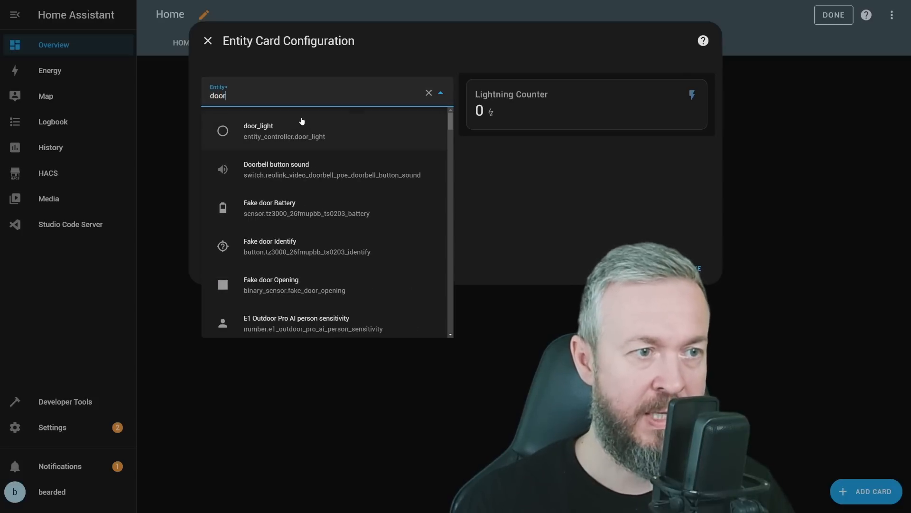
{"action": "left_click", "coordinate": [284, 131]}
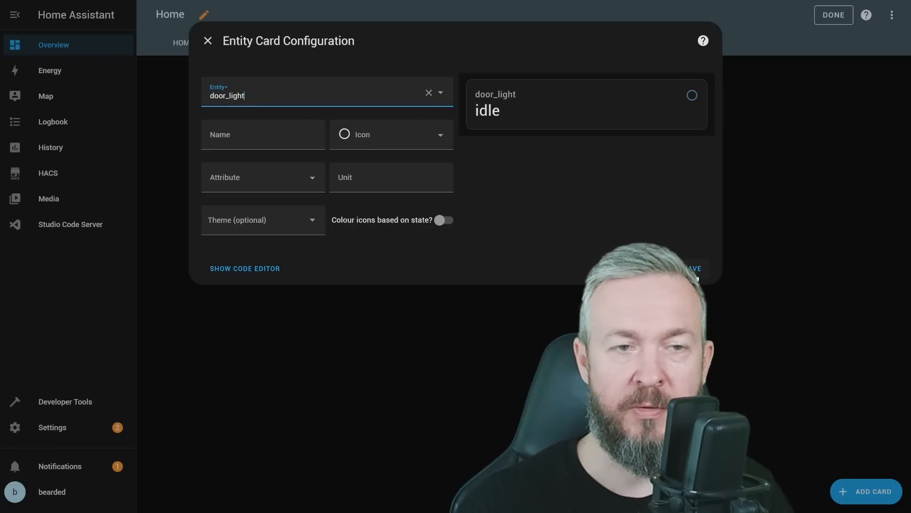
{"action": "left_click", "coordinate": [207, 40]}
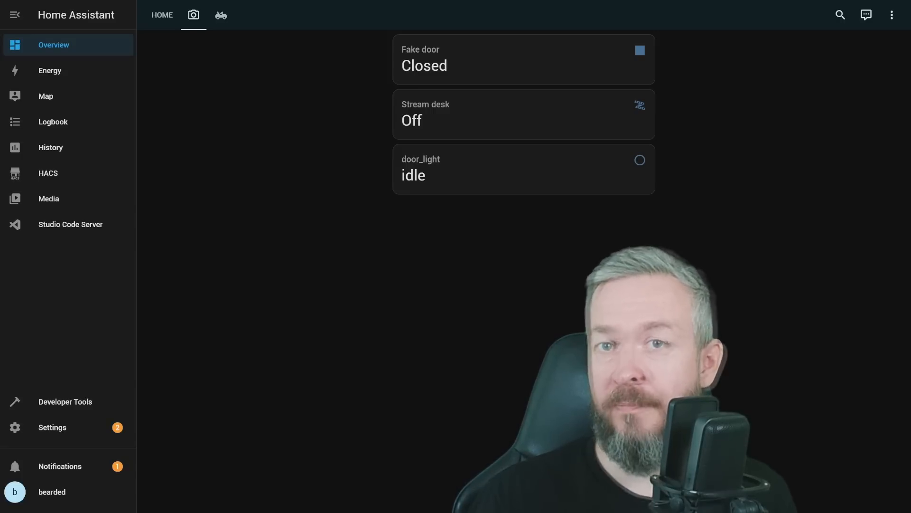
- Add 'sensor_type: duration' under door_light in configuration.yaml
{"action": "left_click", "coordinate": [71, 224]}
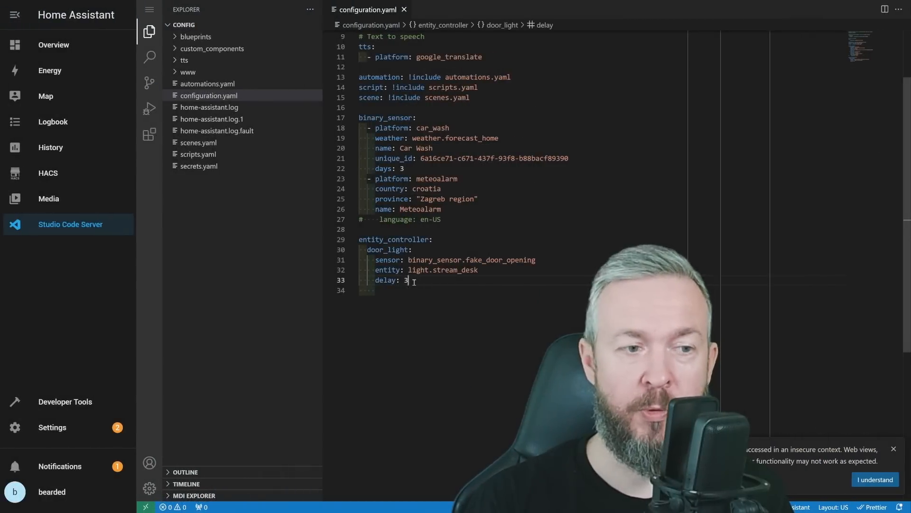
{"action": "type", "text": "sensor_type: duration"}
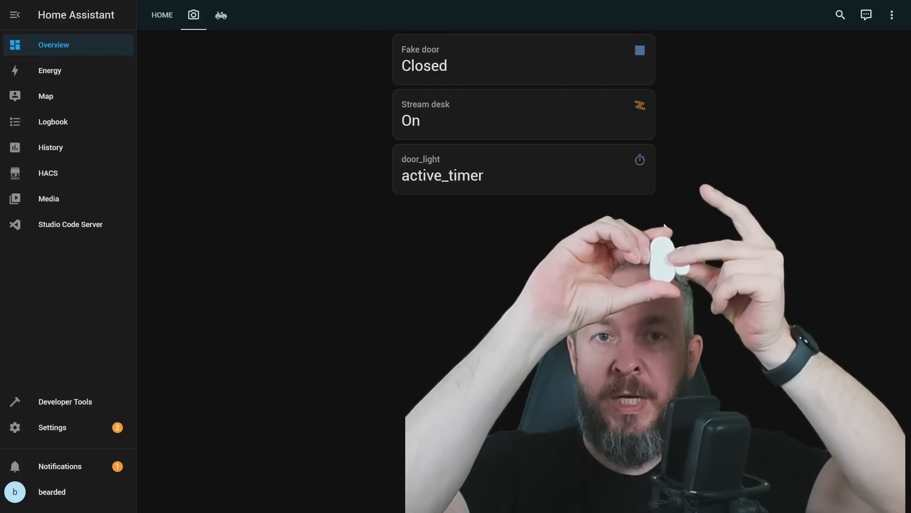
- Watch door_light switch to active_timer with Stream desk On on the dashboard
{"action": "left_click", "coordinate": [640, 103]}
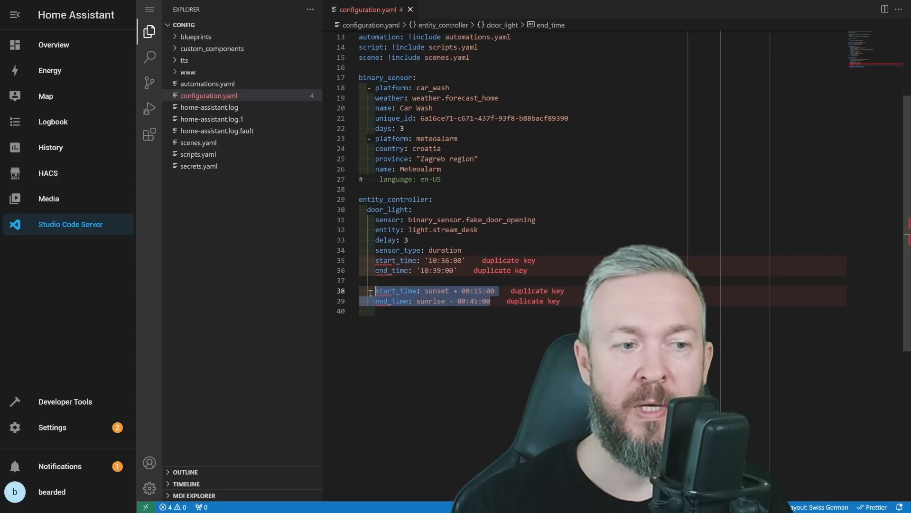
- Delete the duplicate sunset/sunrise time lines from door_light
{"action": "key", "text": "Delete"}
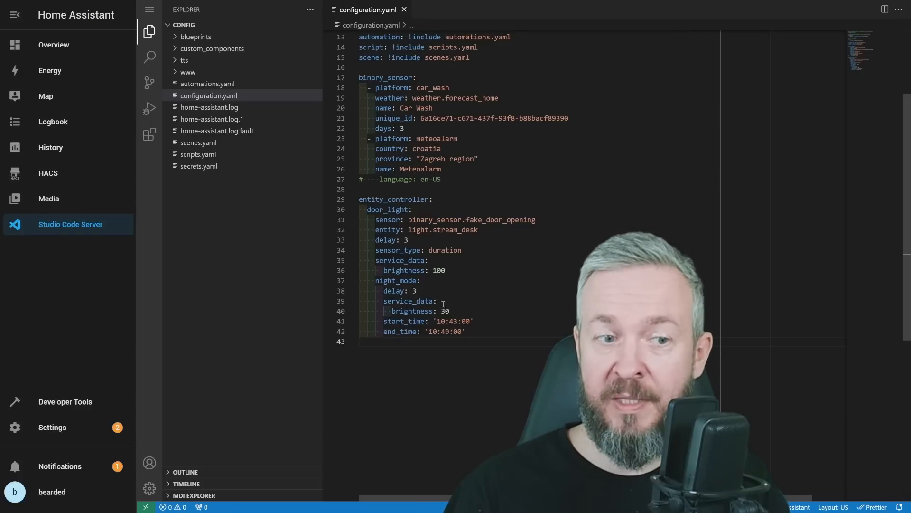
- Change the night_mode delay from 3 to 4
{"action": "left_click", "coordinate": [424, 281]}
{"action": "type", "text": "4"}
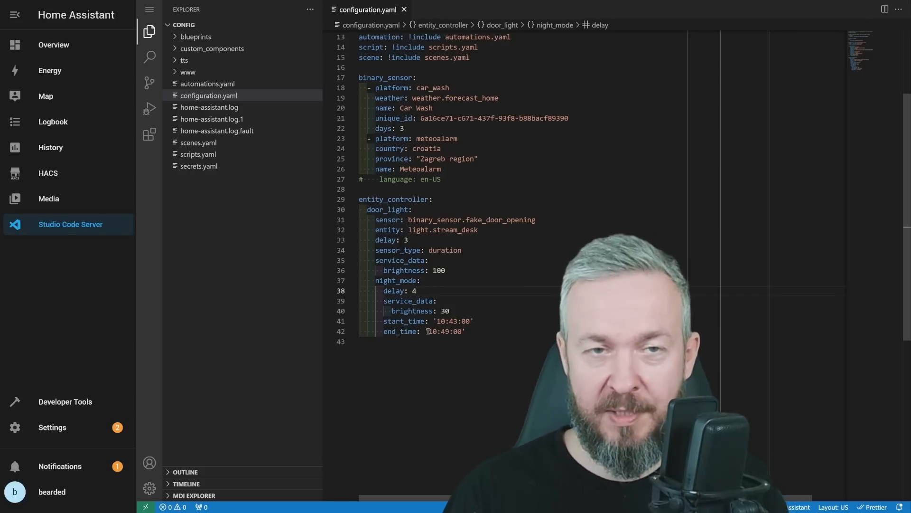
{"action": "left_click", "coordinate": [54, 44]}
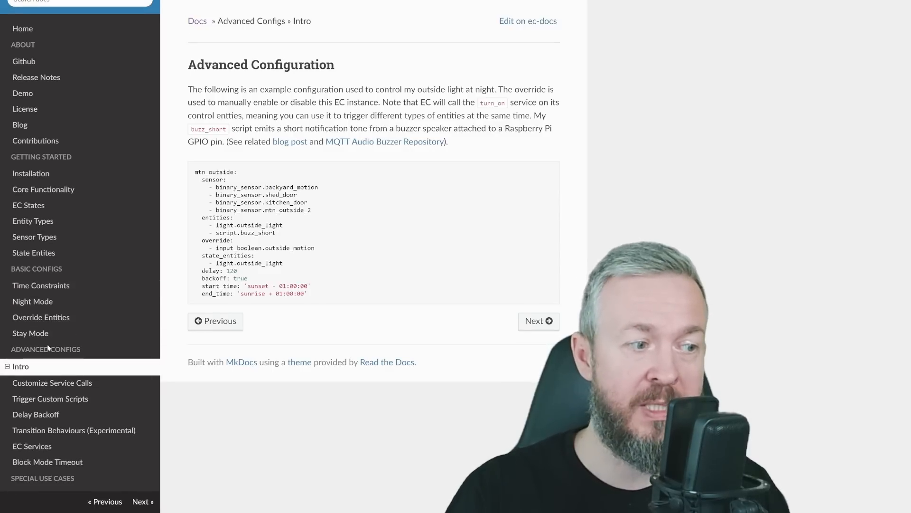
{"action": "mouse_move", "coordinate": [52, 346]}
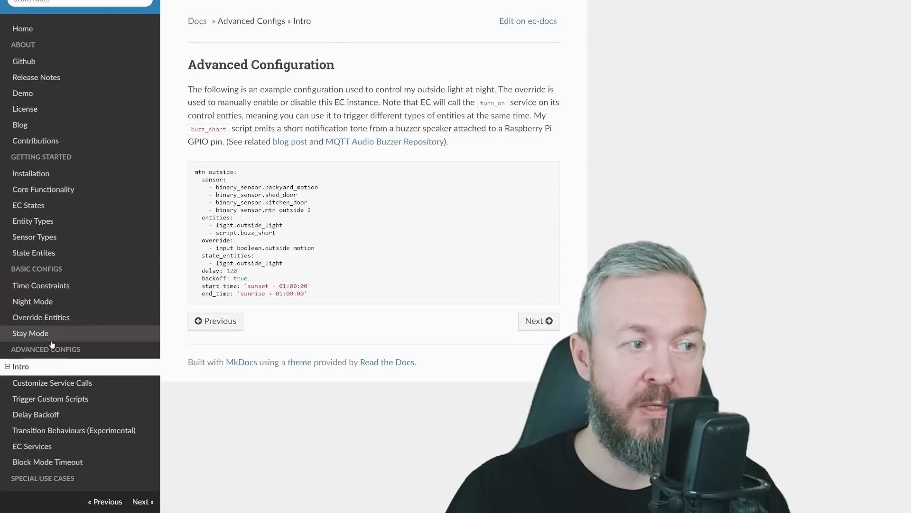